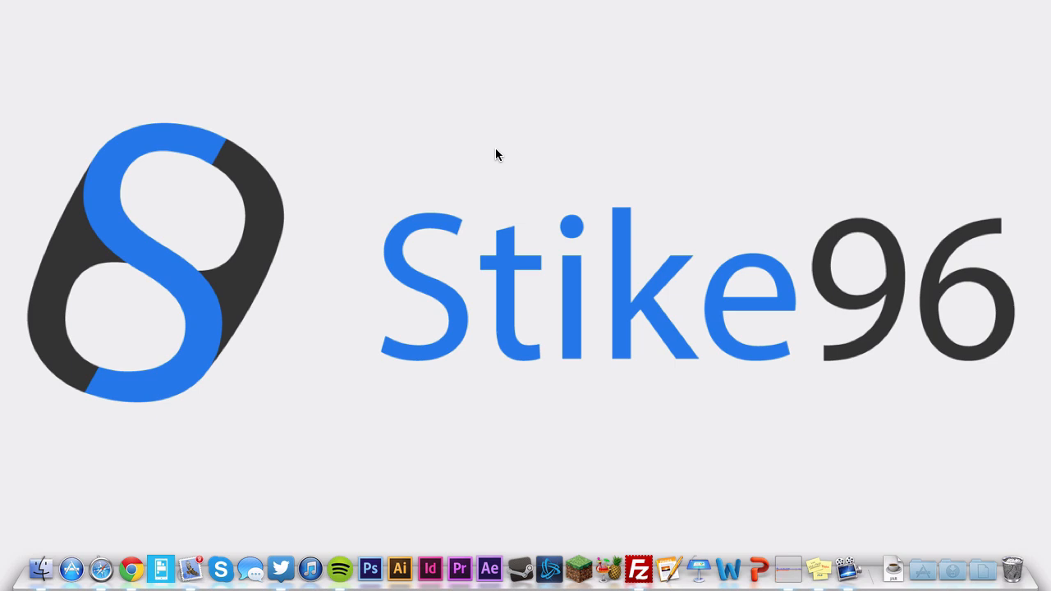
mouse_move(419, 182)
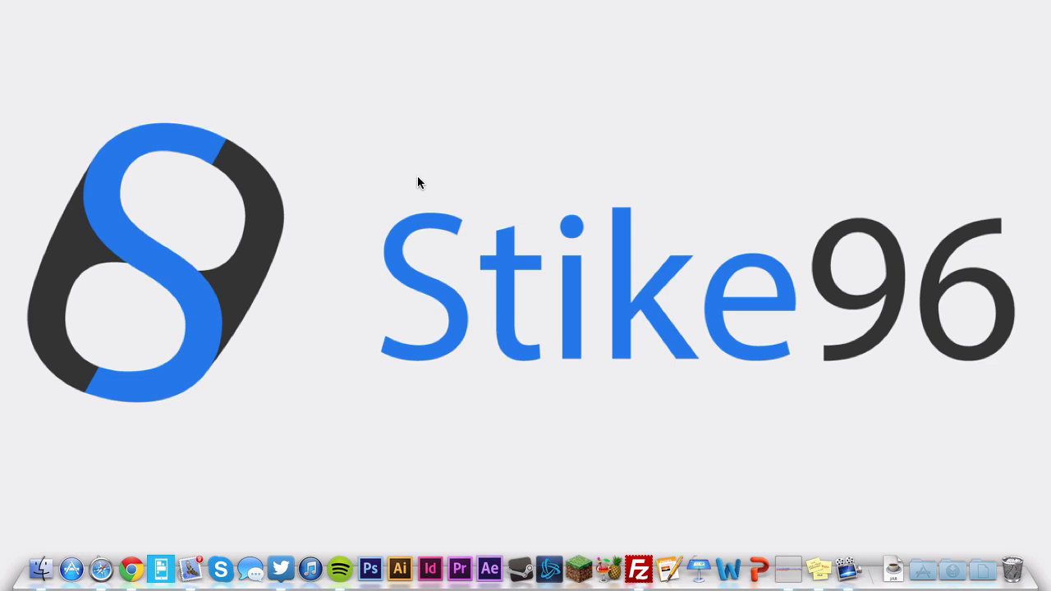
mouse_move(375, 131)
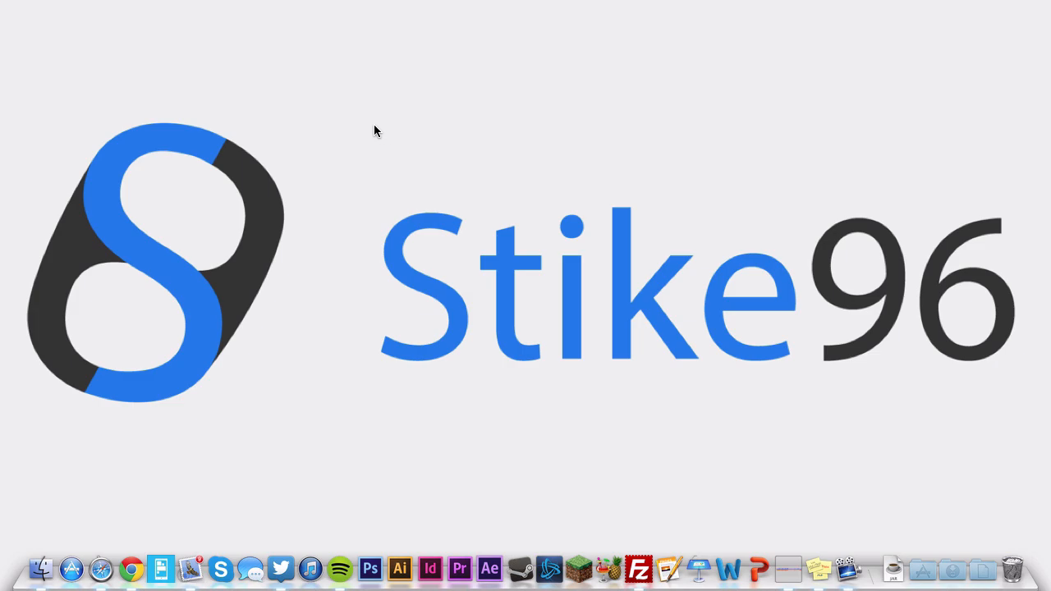
mouse_move(132, 539)
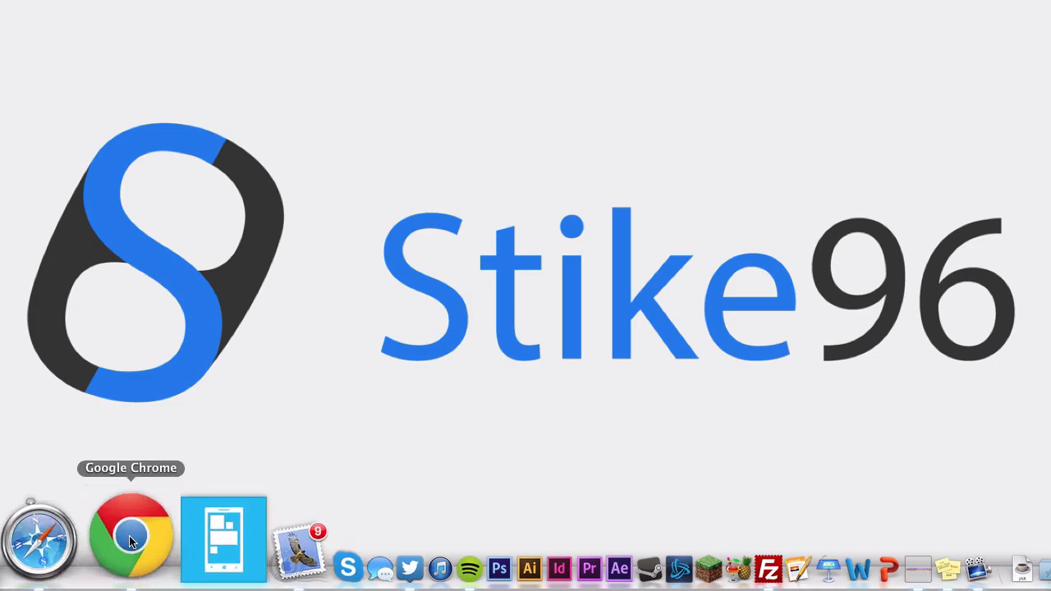
- Bring up the play.spotify.com login page in Chrome from the Dock
left_click(129, 539)
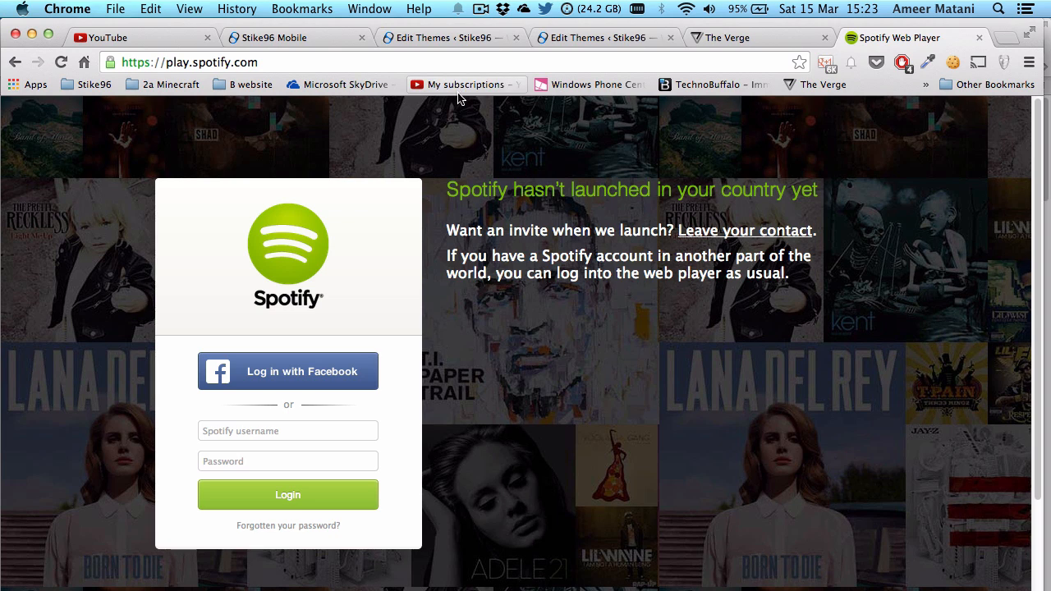
mouse_move(733, 184)
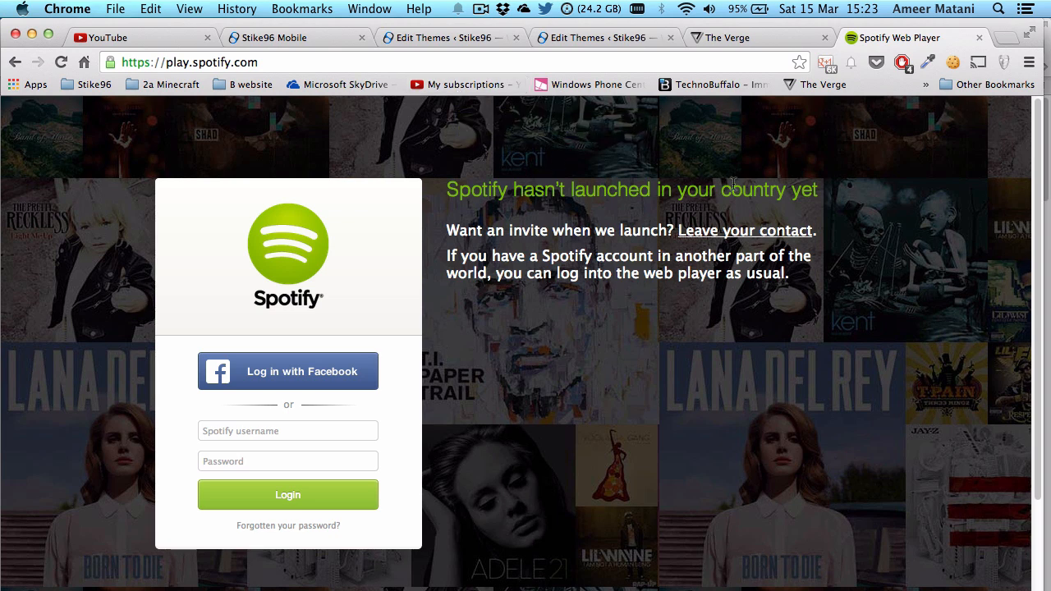
mouse_move(797, 179)
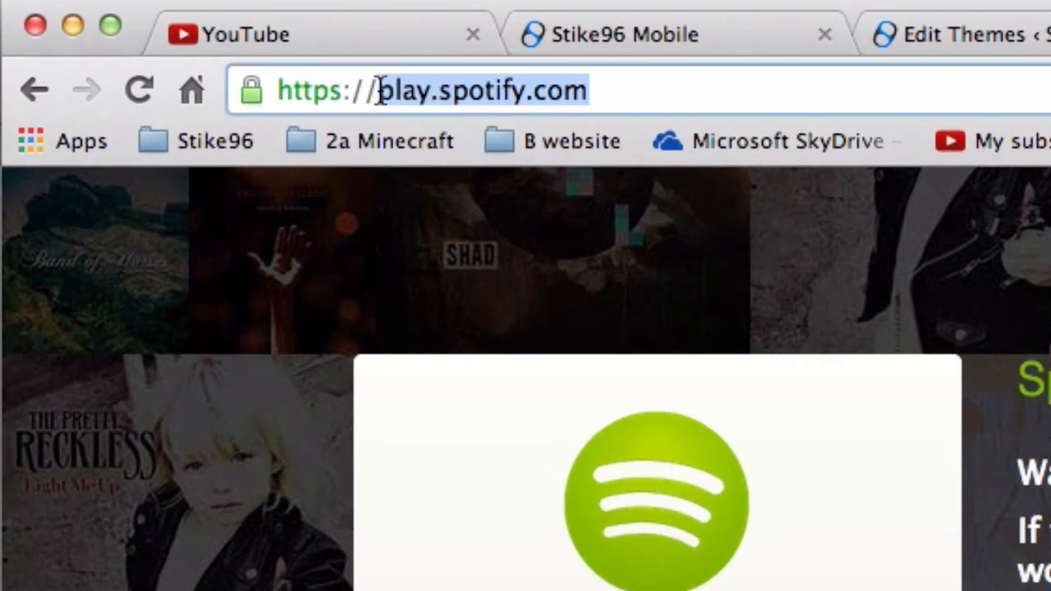
mouse_move(657, 267)
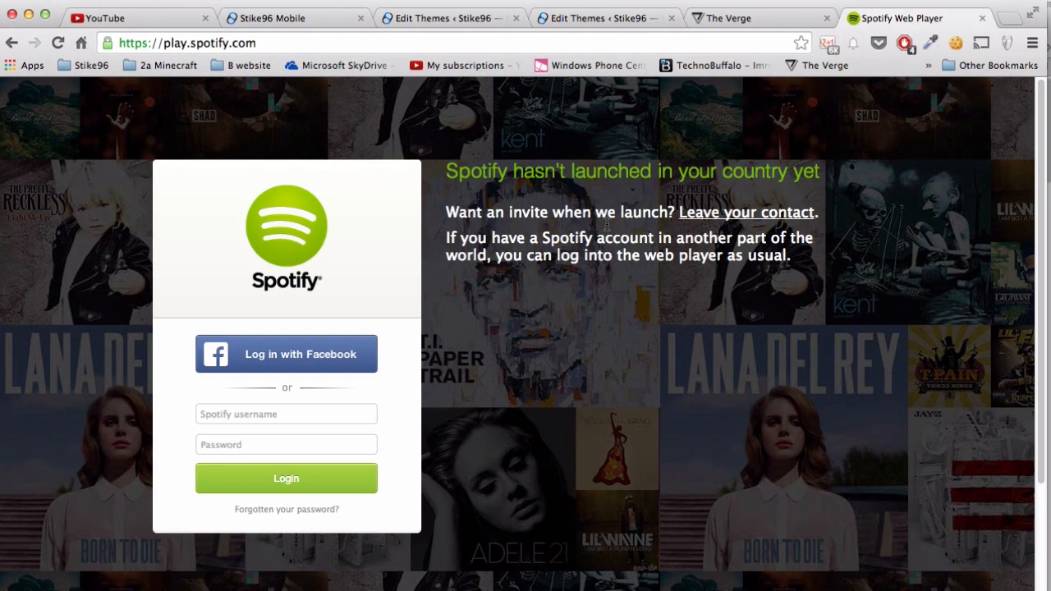
mouse_move(441, 226)
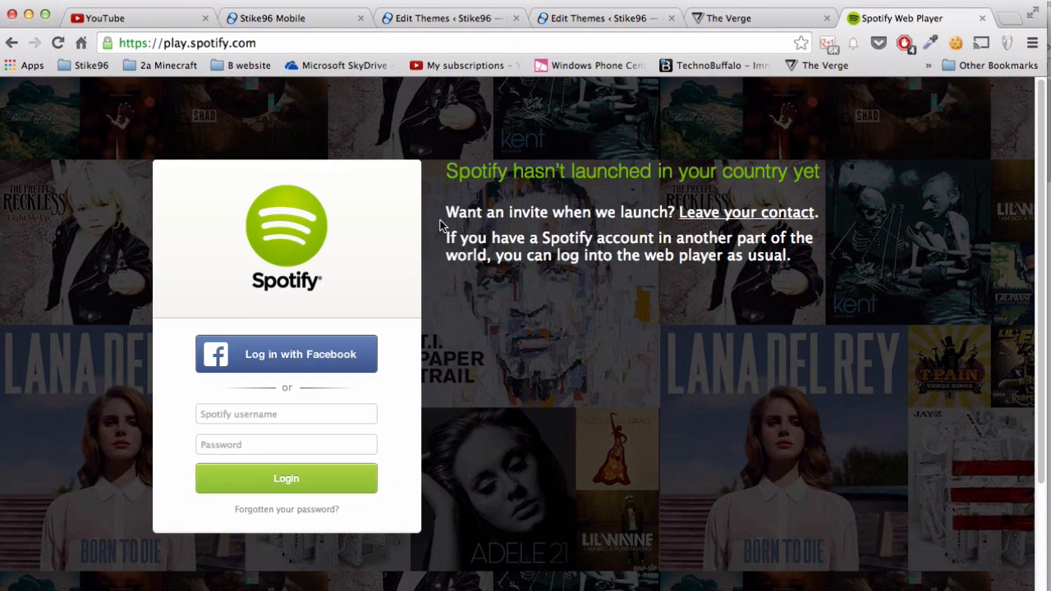
mouse_move(391, 283)
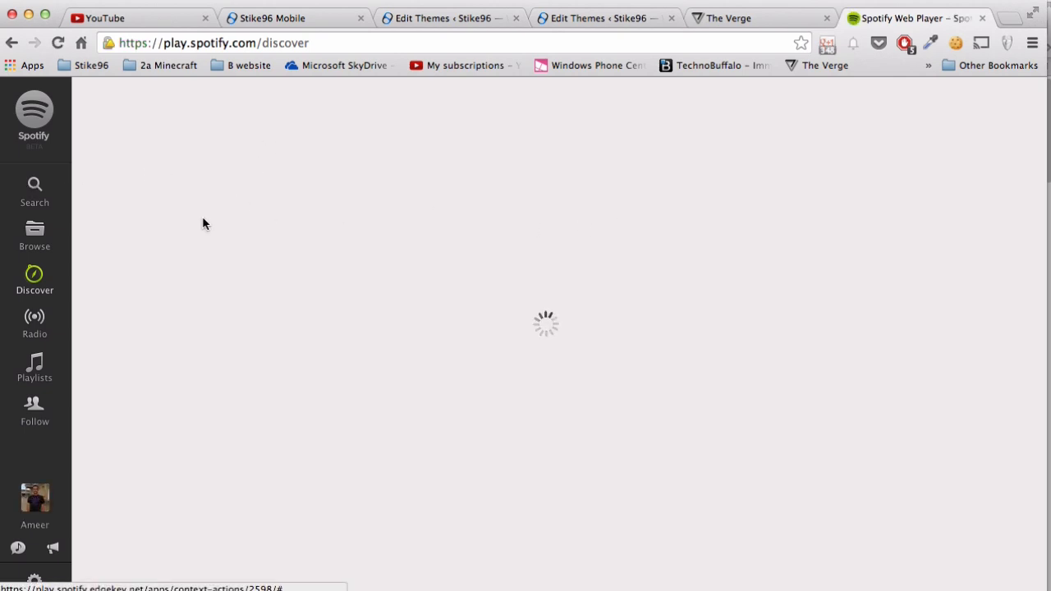
mouse_move(427, 246)
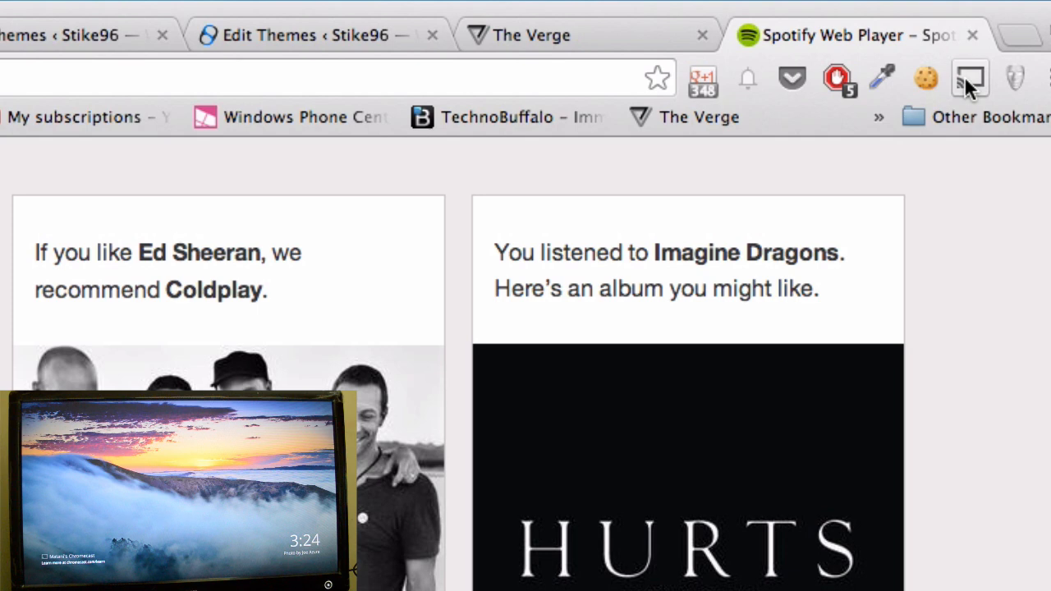
- Cast the Spotify tab to the Chromecast in Audio mode via the Cast extension
left_click(969, 79)
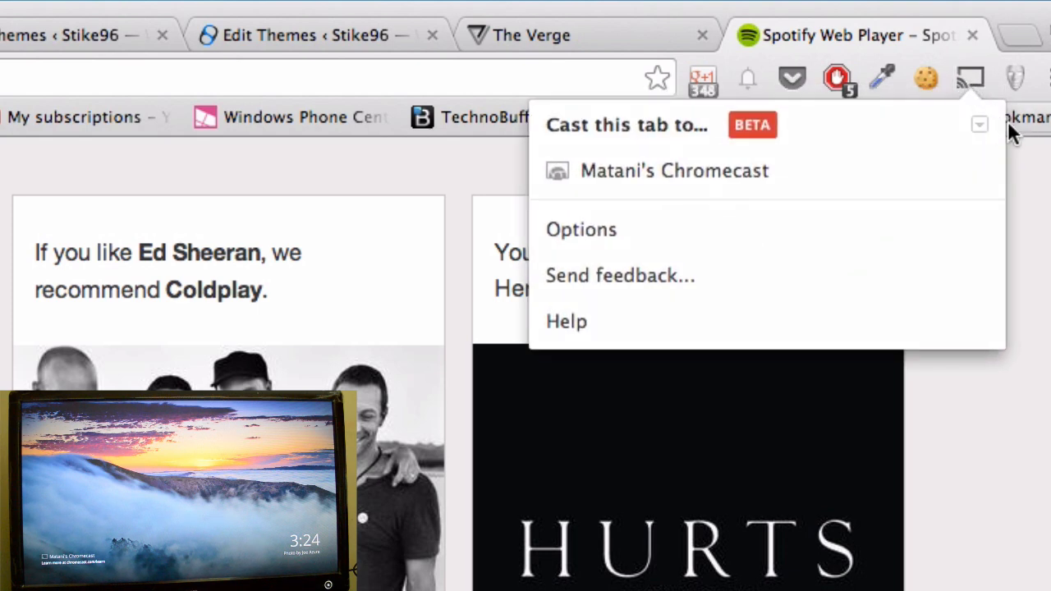
mouse_move(979, 125)
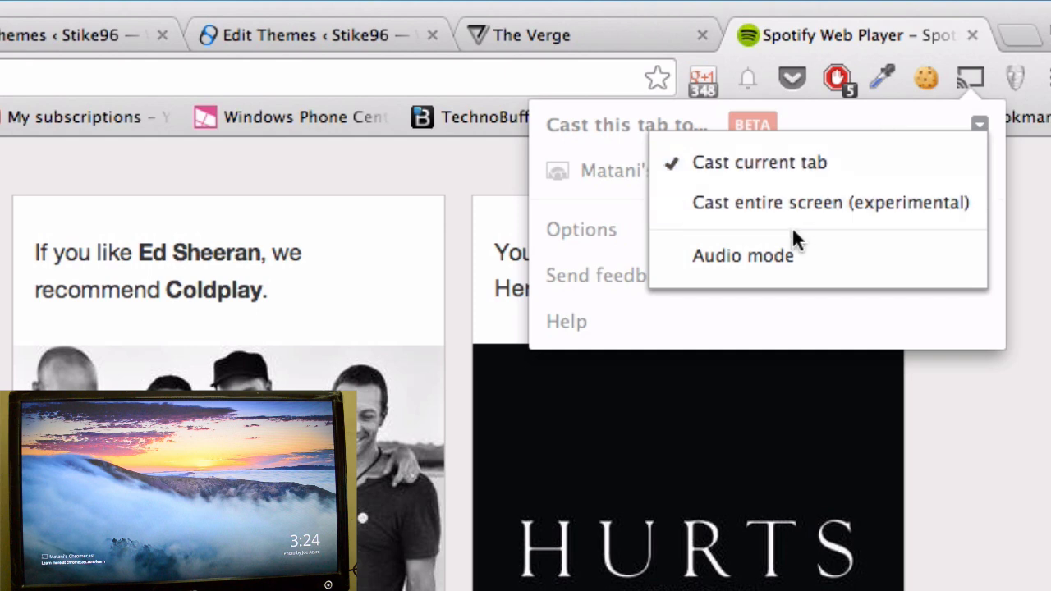
left_click(742, 256)
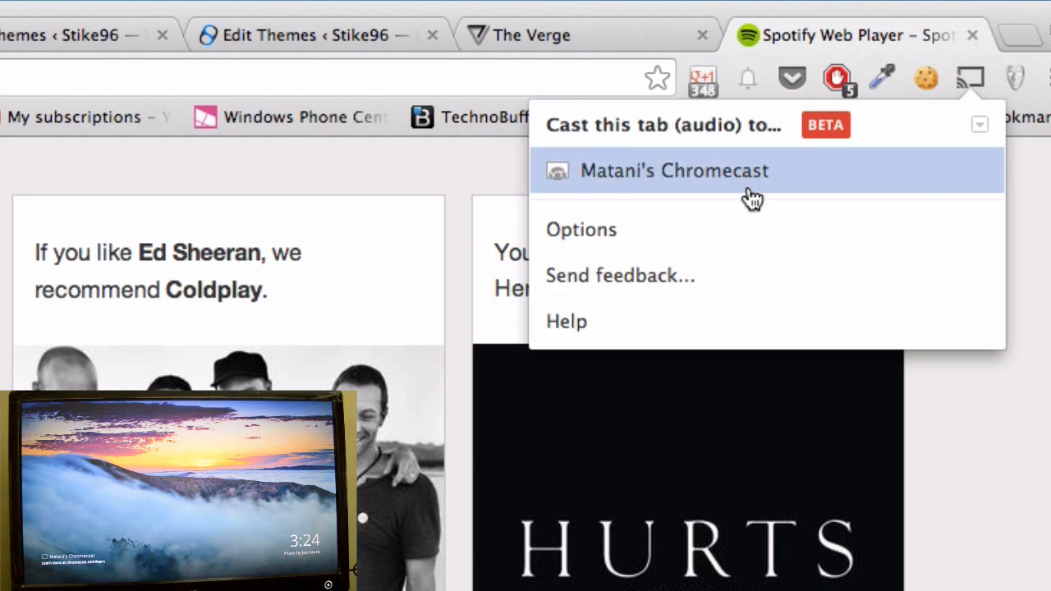
left_click(673, 171)
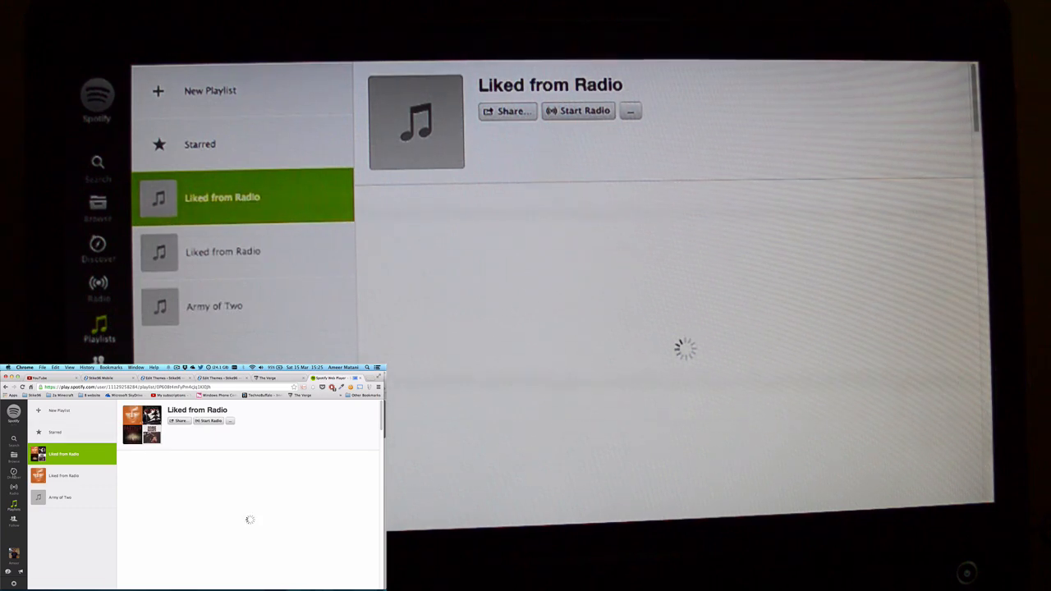
- Start the Liked from Radio playlist so it plays through the TV
left_click(14, 477)
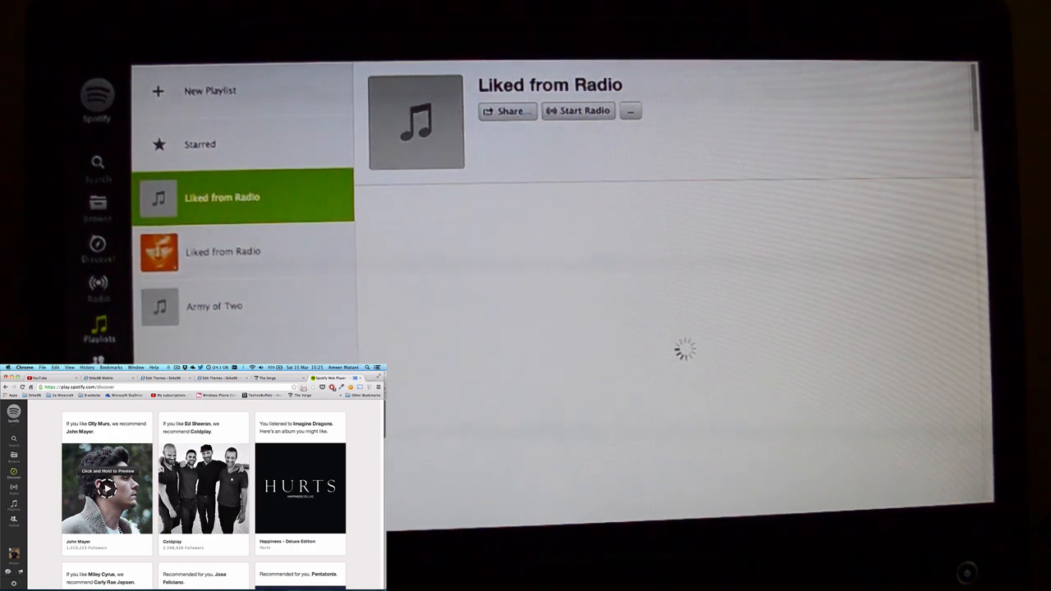
left_click(99, 250)
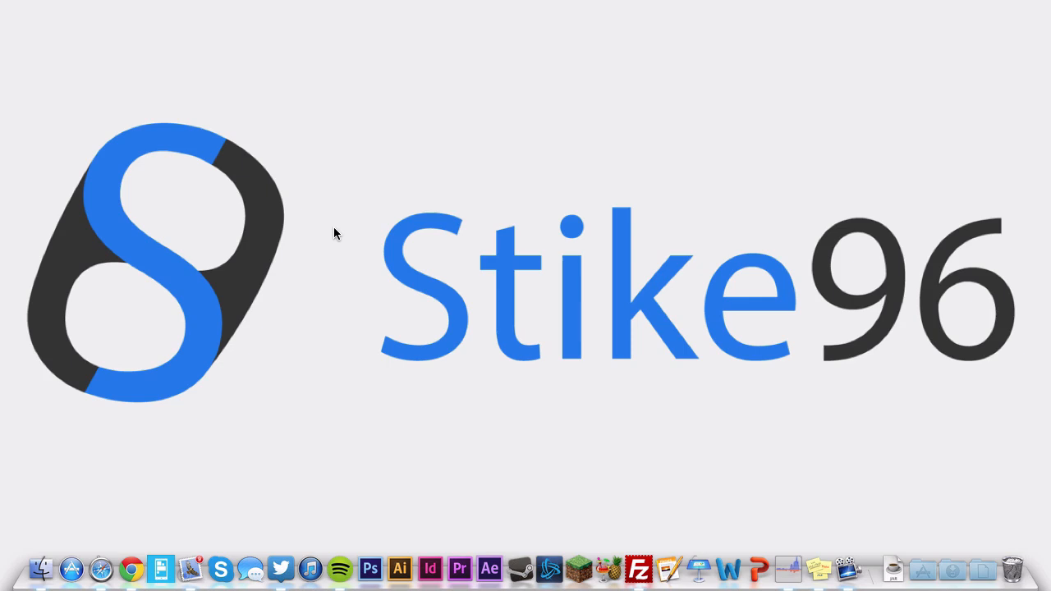
mouse_move(388, 124)
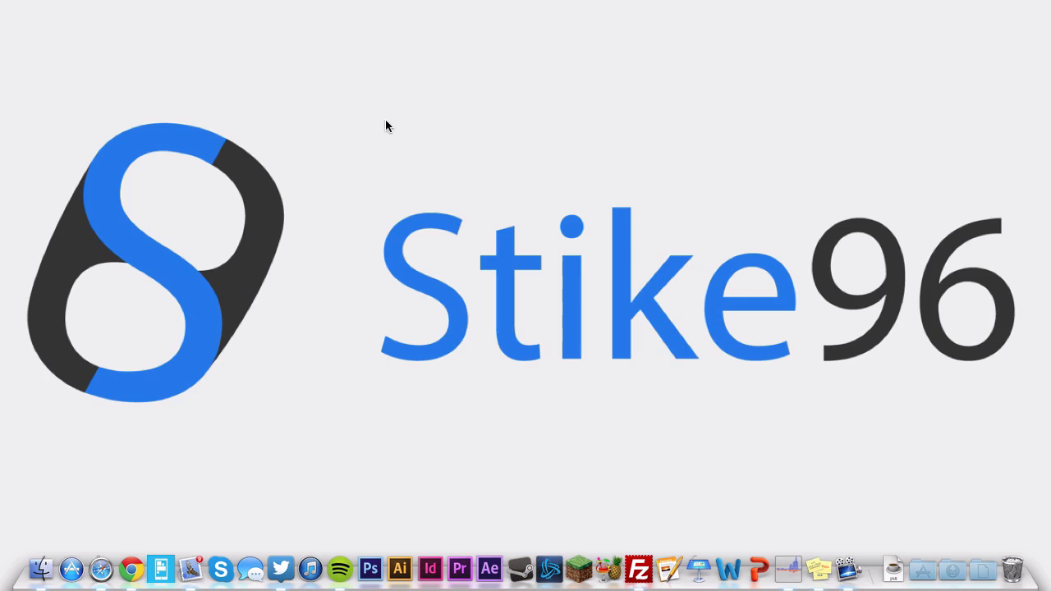